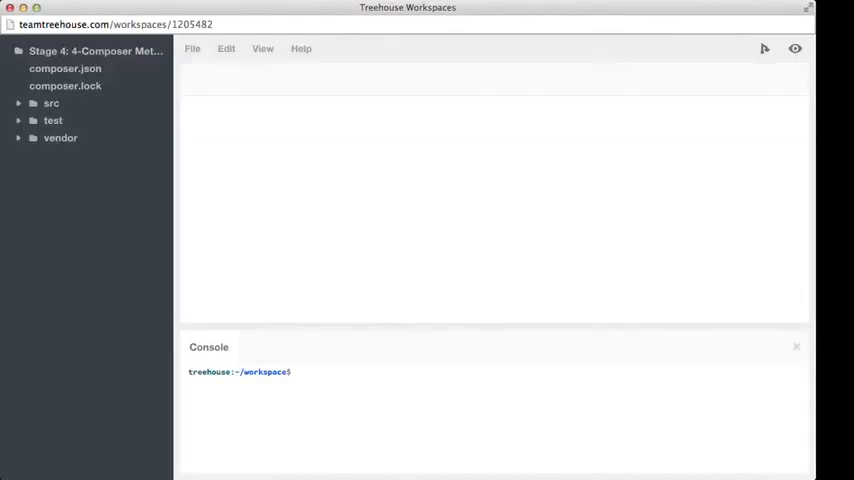
Open composer.json from the sidebar and place the cursor after its opening brace
left_click(64, 68)
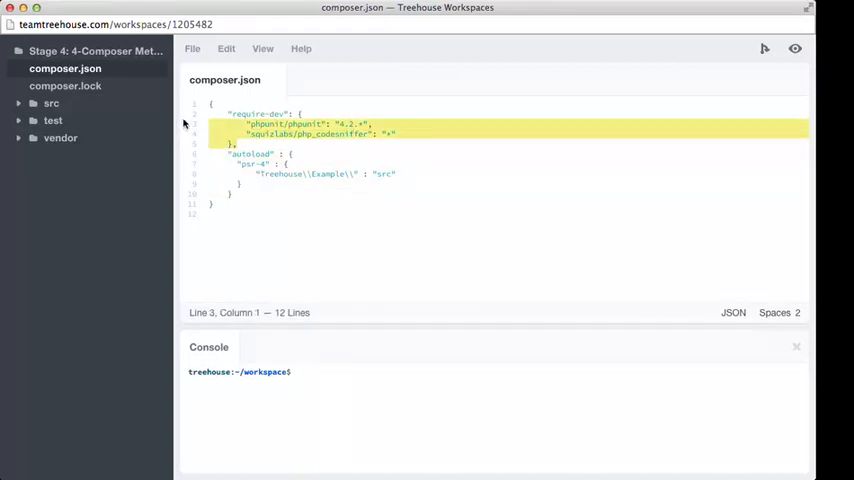
left_click(212, 104)
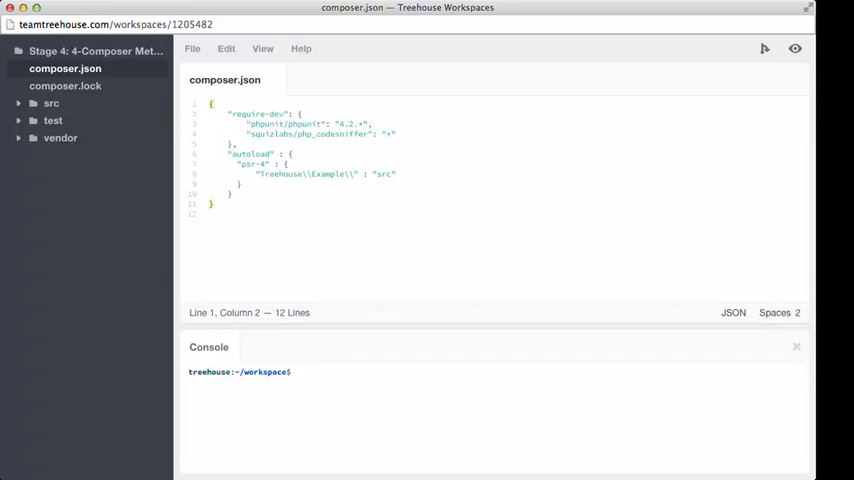
Add the name "treehouse/example" and description "This is an example package." entries
key("enter")
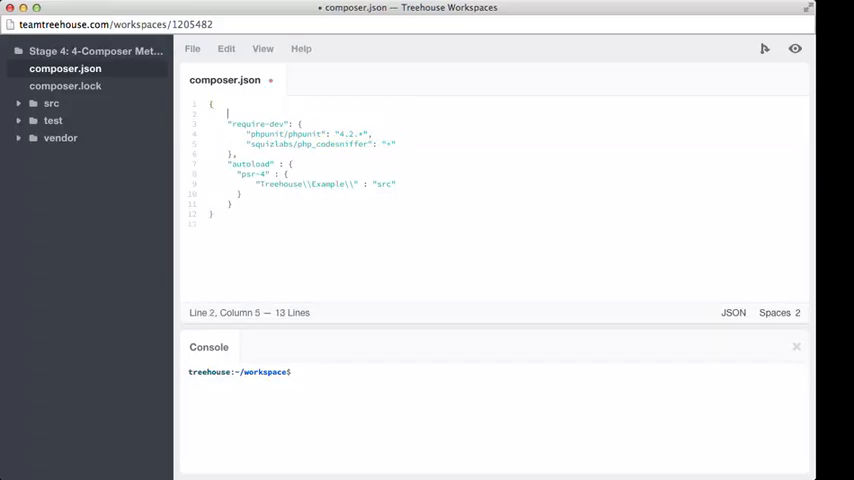
type("\"\"")
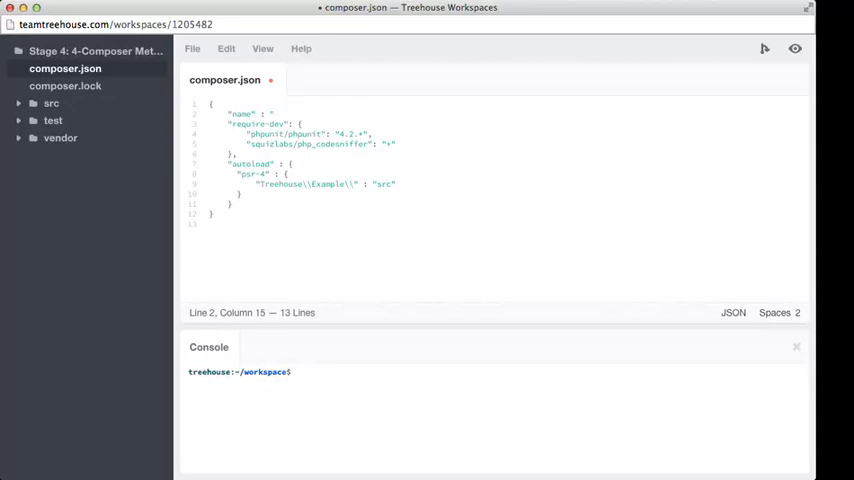
type("treehouse/")
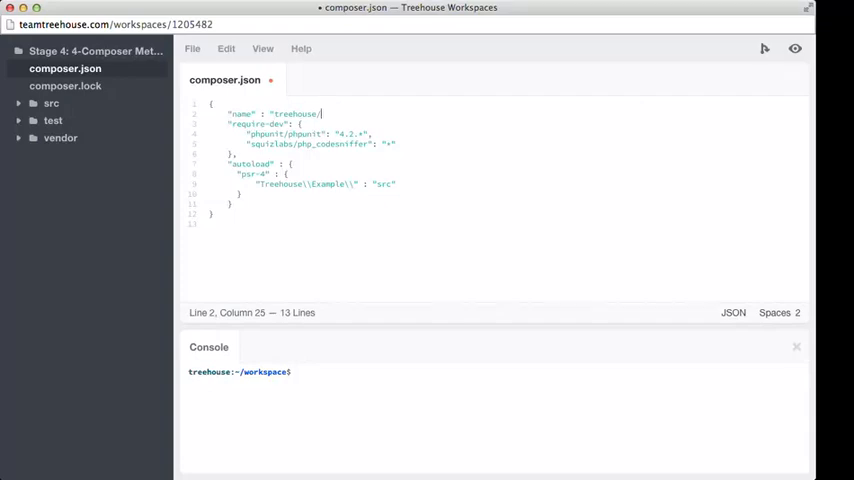
type("example")
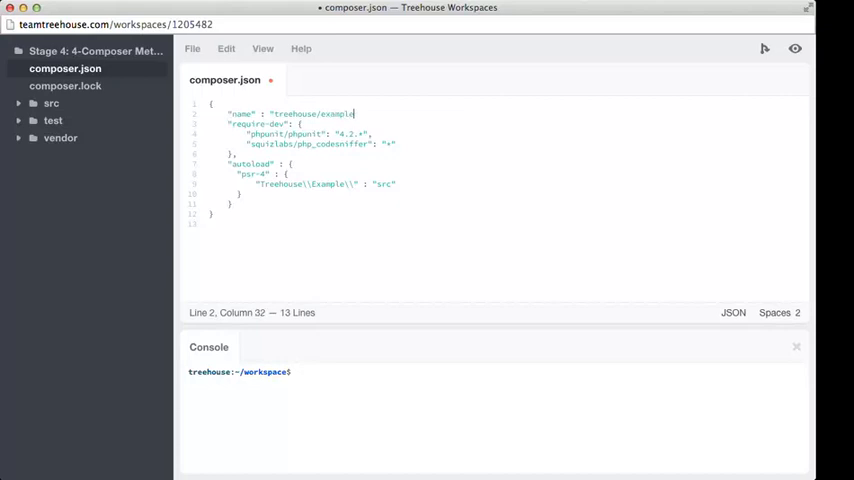
type("e")
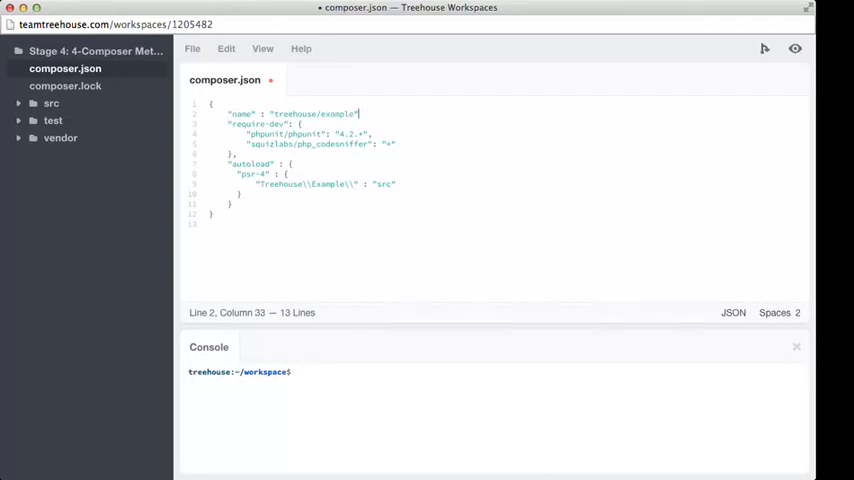
type(",")
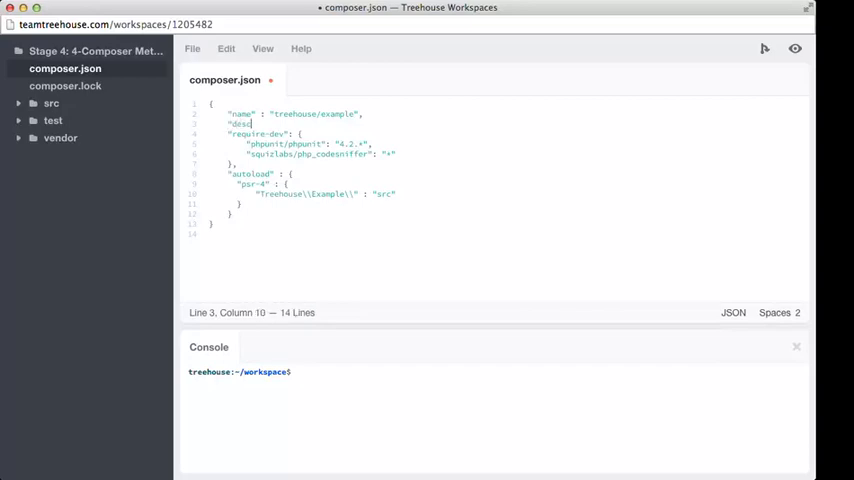
type("ription\" :")
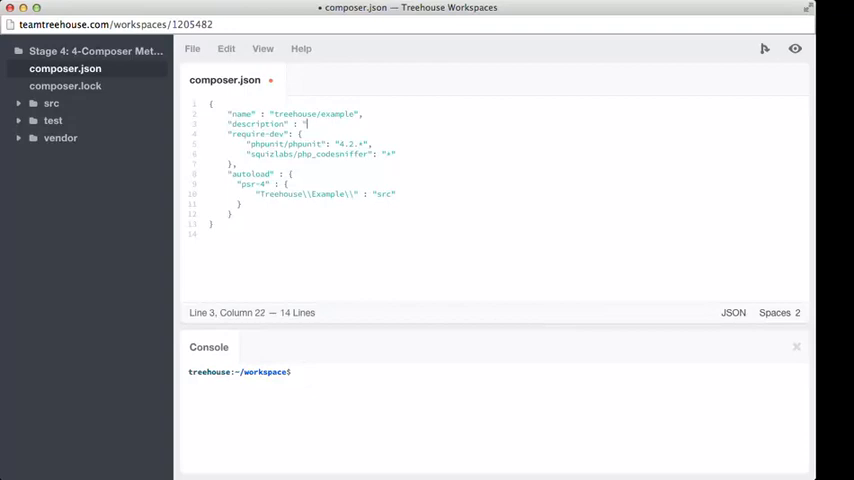
type("This is an example package.")
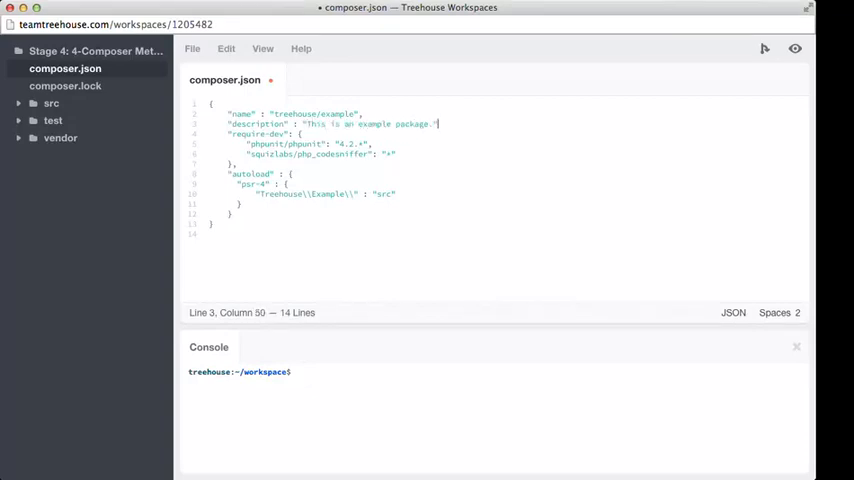
key("enter")
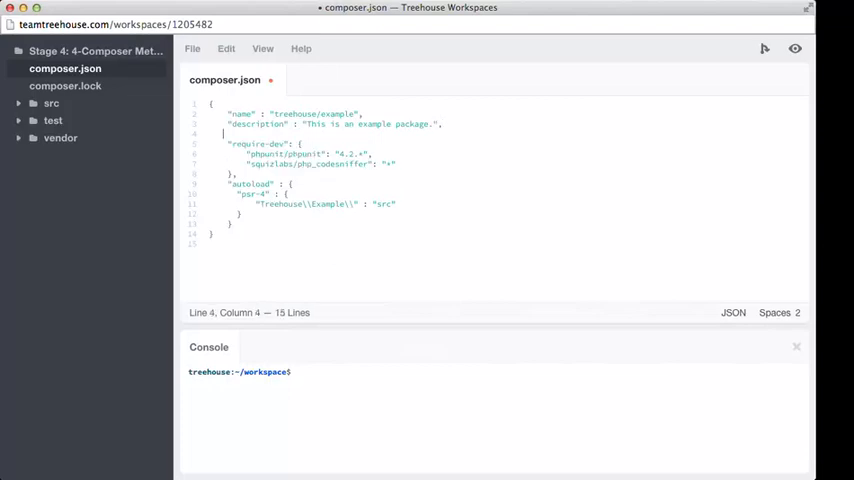
Add keywords "example", "treehouse", "squirrel" and the MIT license
type("\"key")
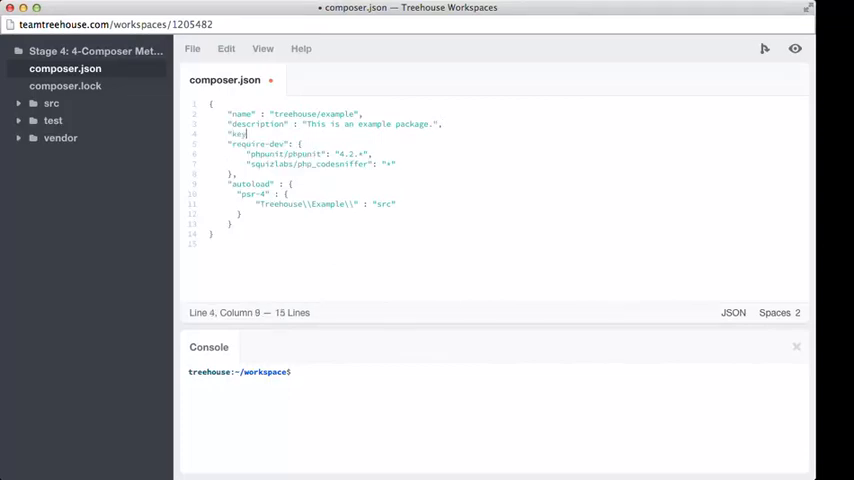
type("words\" :")
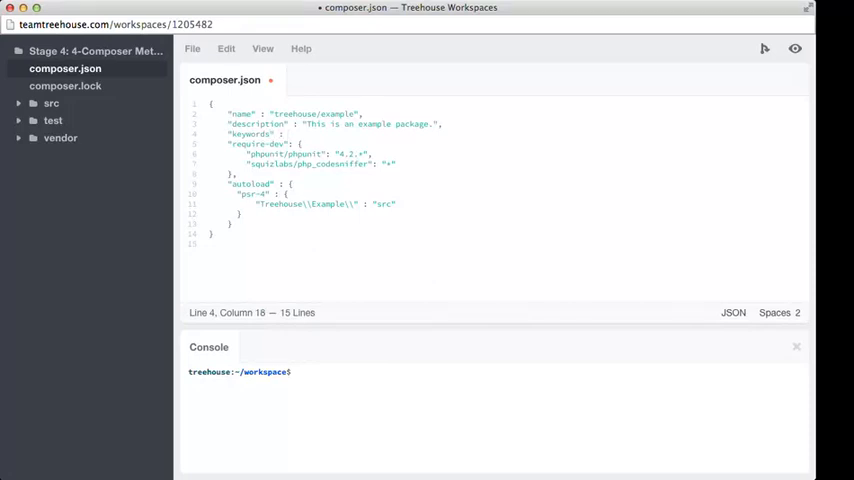
type("[],")
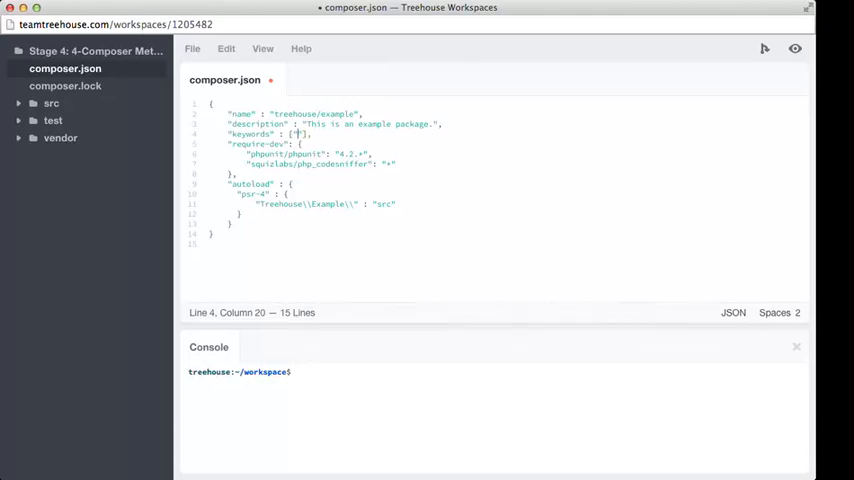
type("example\", \"Tr")
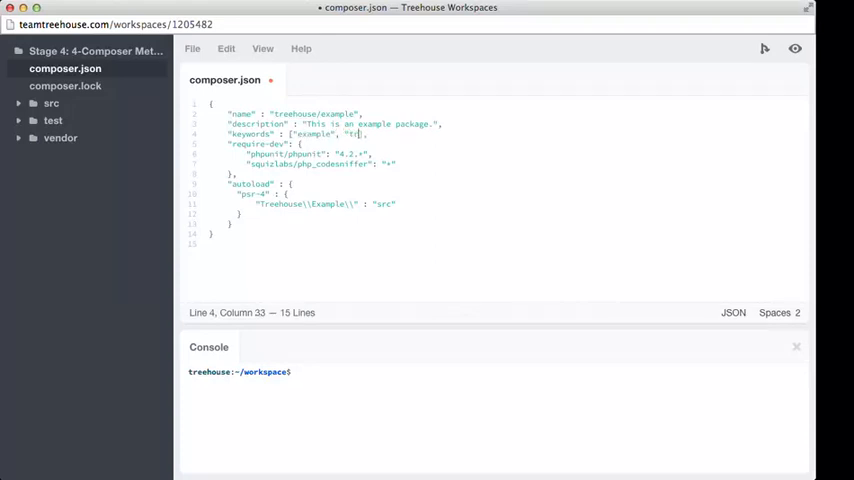
type("treehouse\", \"squirrel")
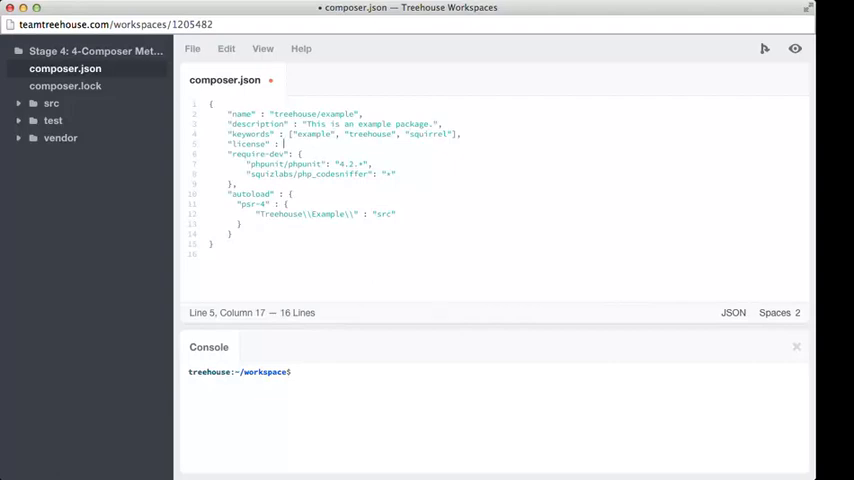
type("MIT")
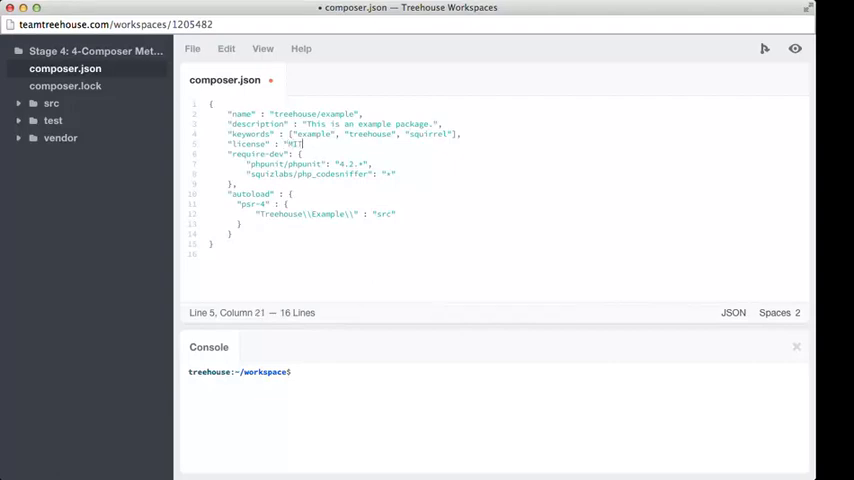
type(",")
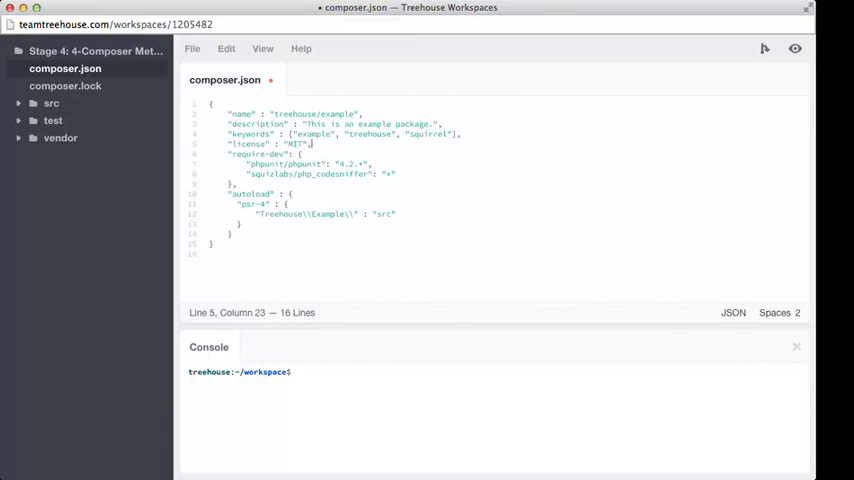
key("enter")
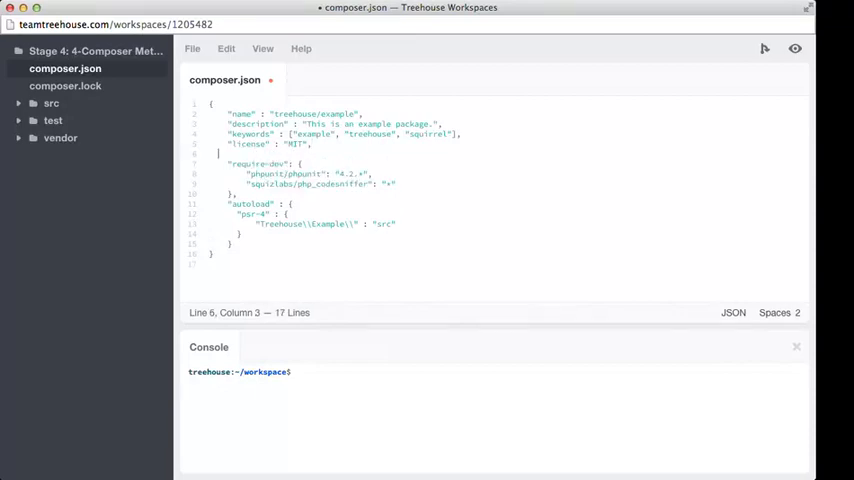
type("\"author\" : [")
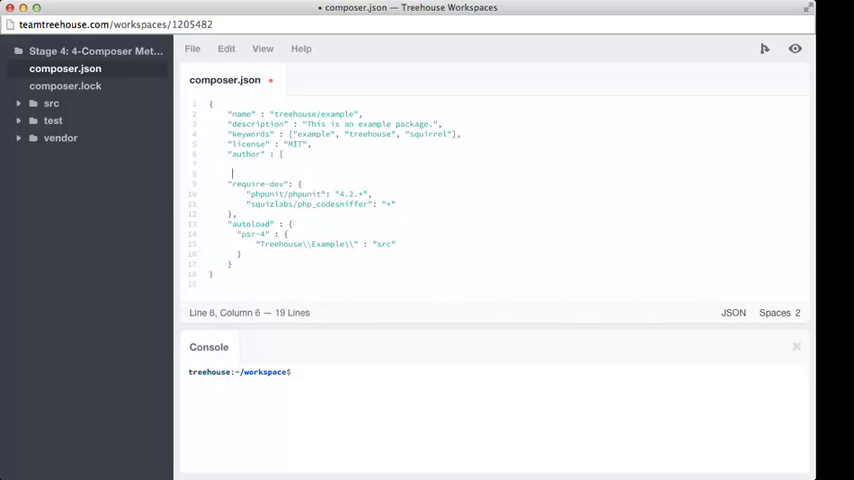
type("],")
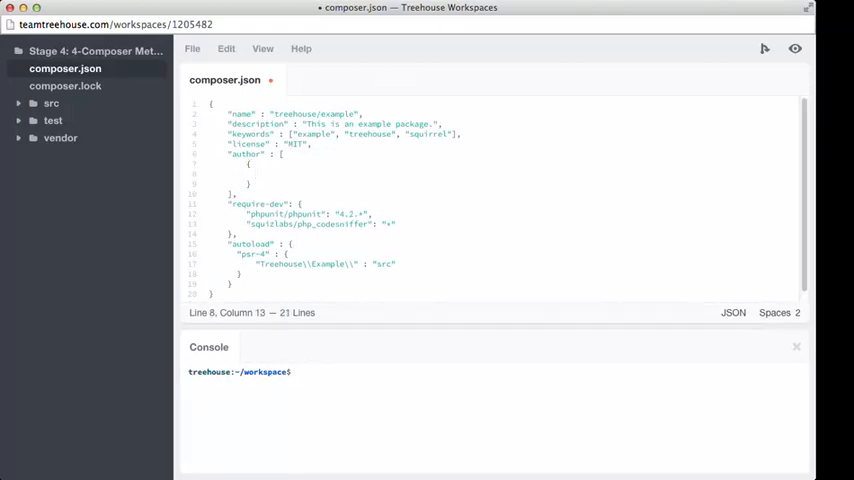
type("\"")
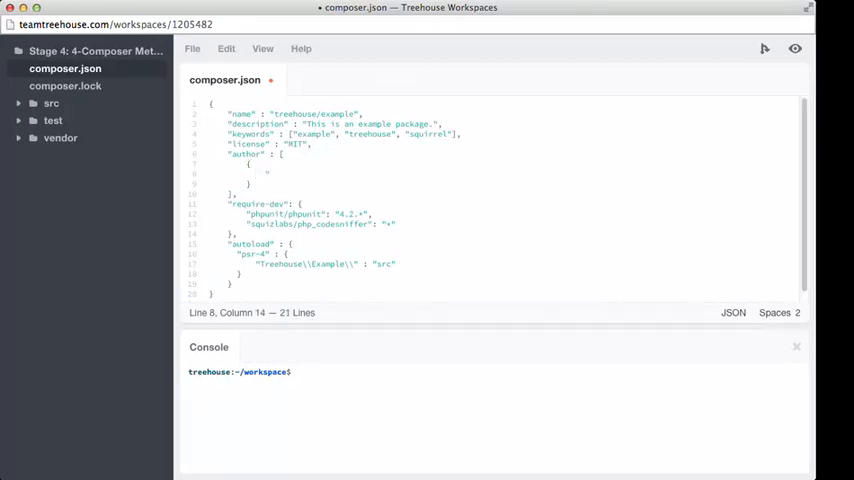
type("na")
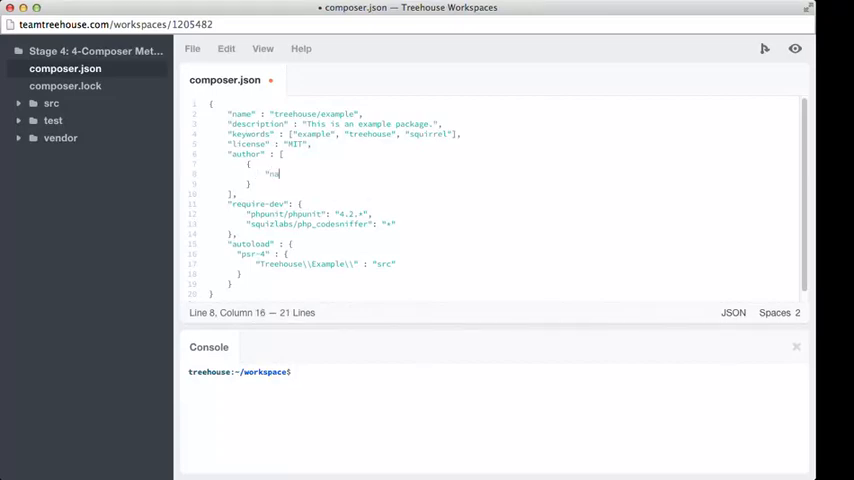
type("ame\" : \"")
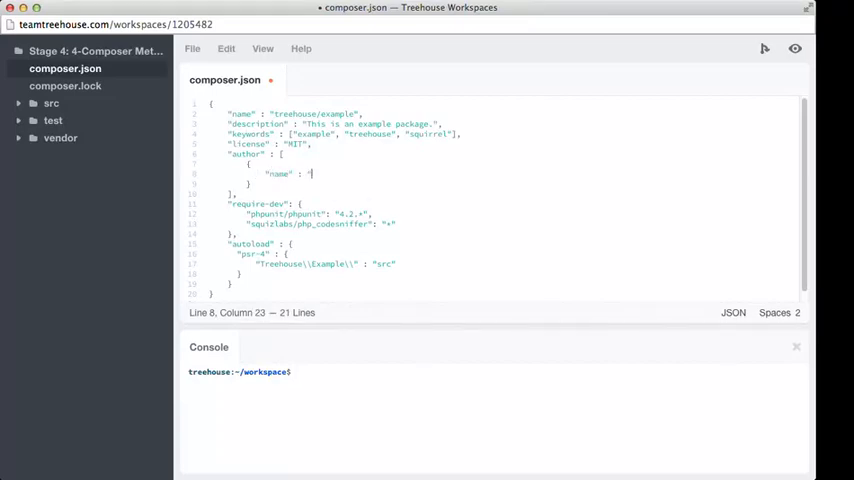
type("Phil Sturgeon\",")
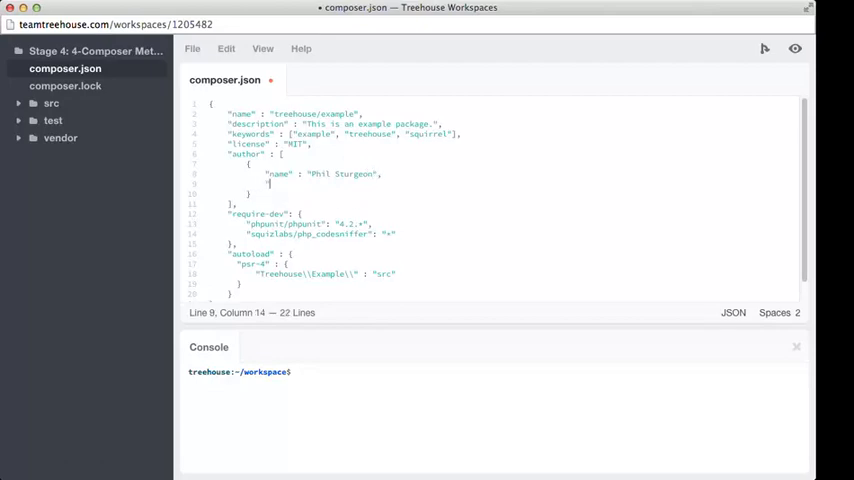
type("\"email\" : \"phil")
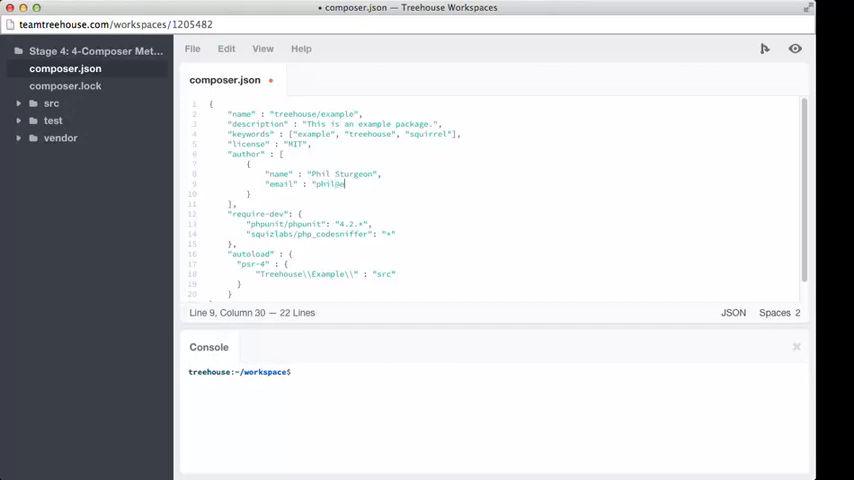
type("@example.org\",")
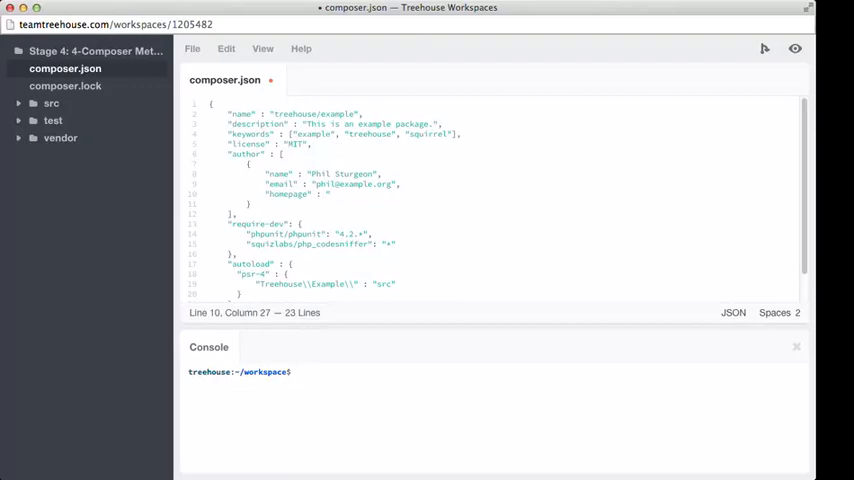
type("http://t")
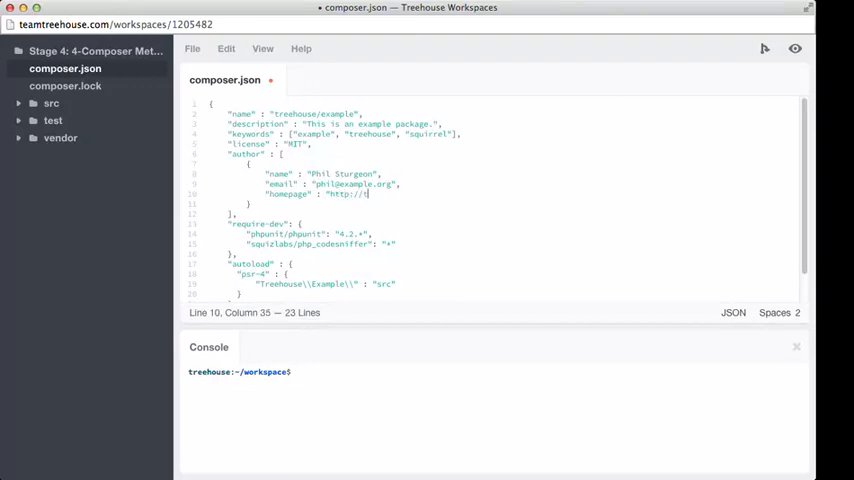
type("treehouse.com/\",")
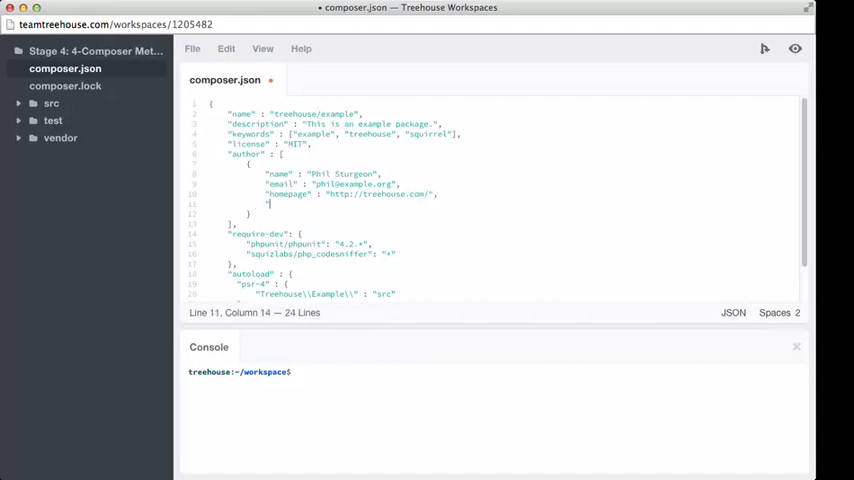
type("\"role\" : \"Developer\"")
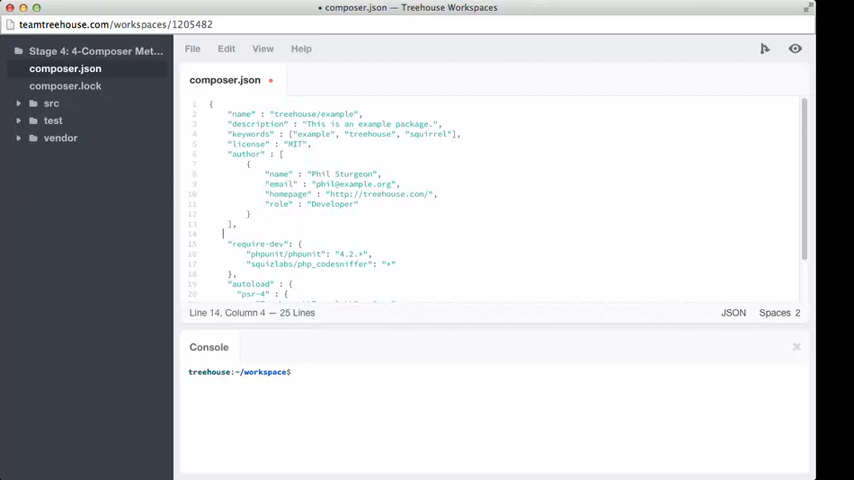
Add a require block for php ">=5.4", save, and begin the composer console command
type("requir")
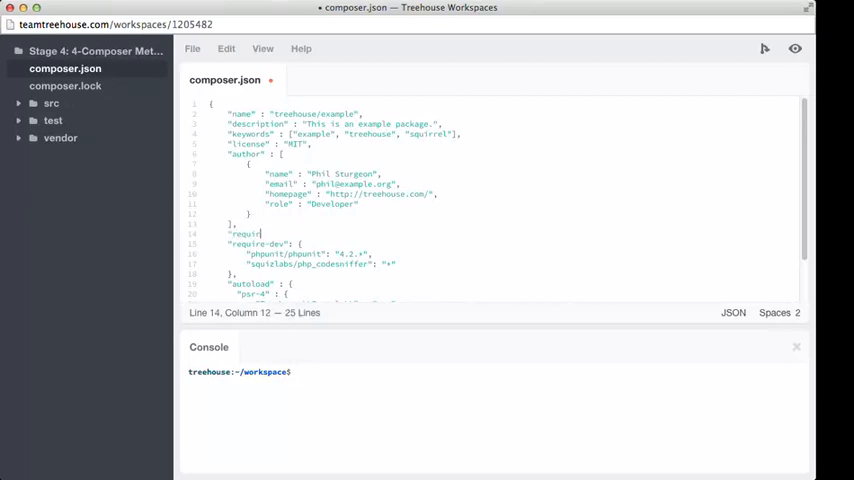
type("\" : {")
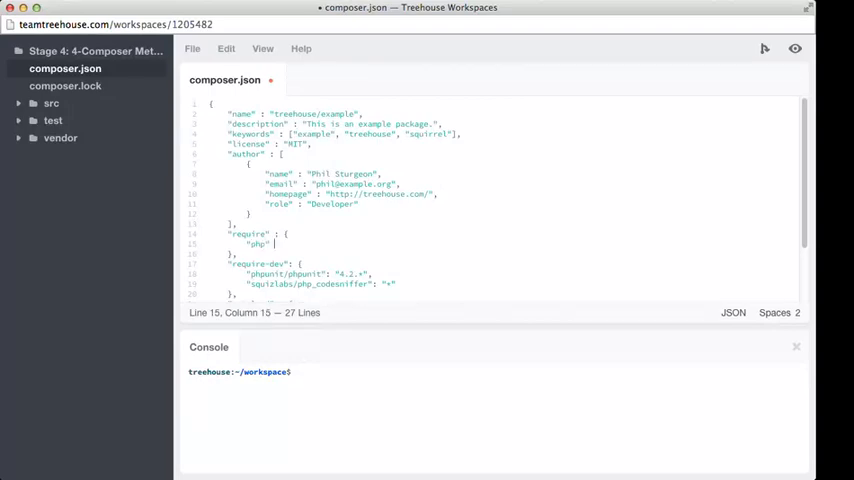
type("\" \"")
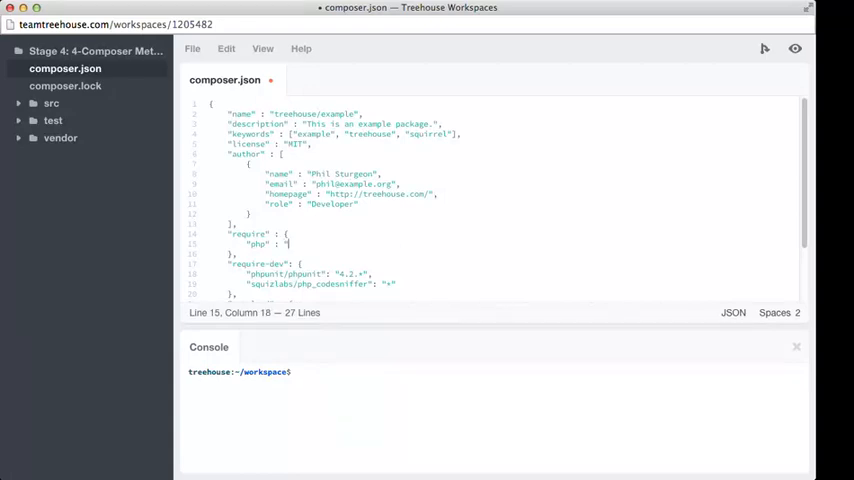
type("\"")
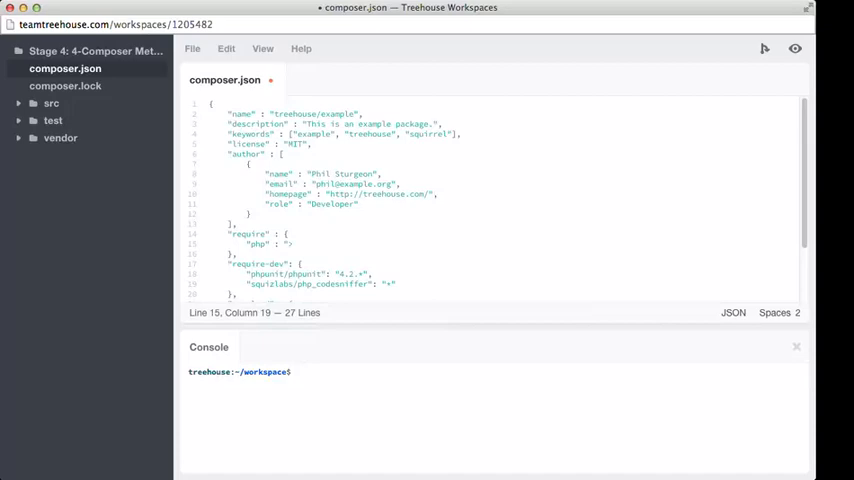
type(">5")
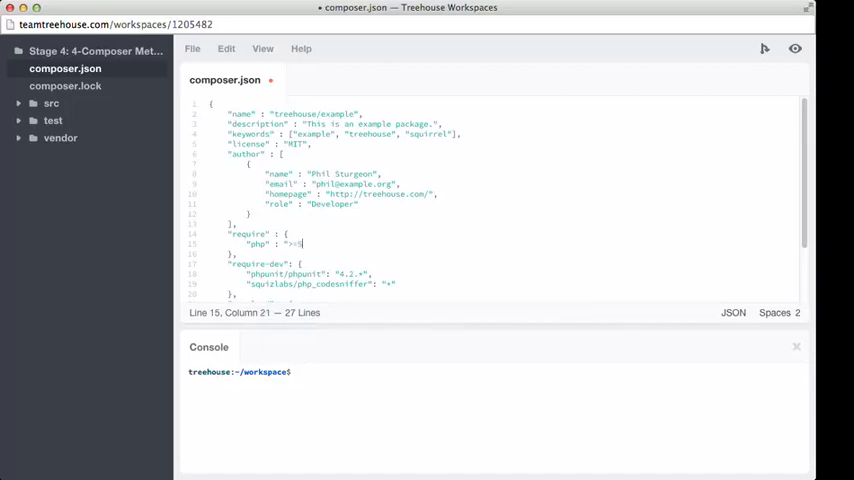
type(".4")
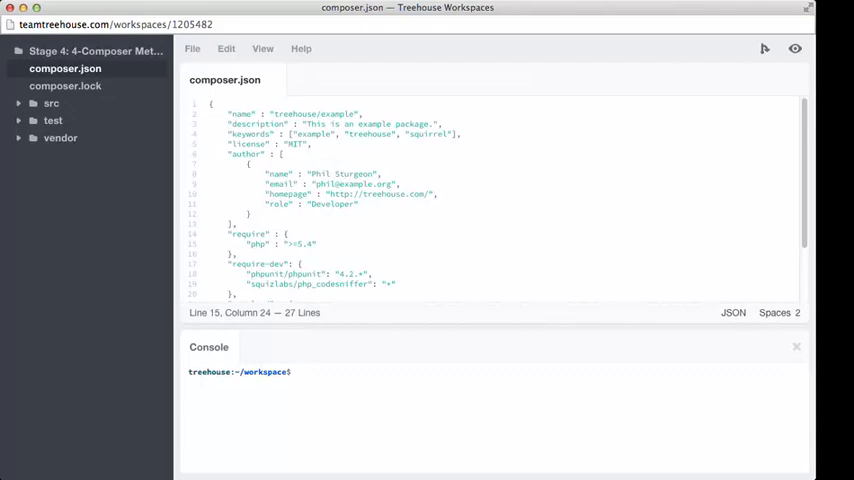
type("comp")
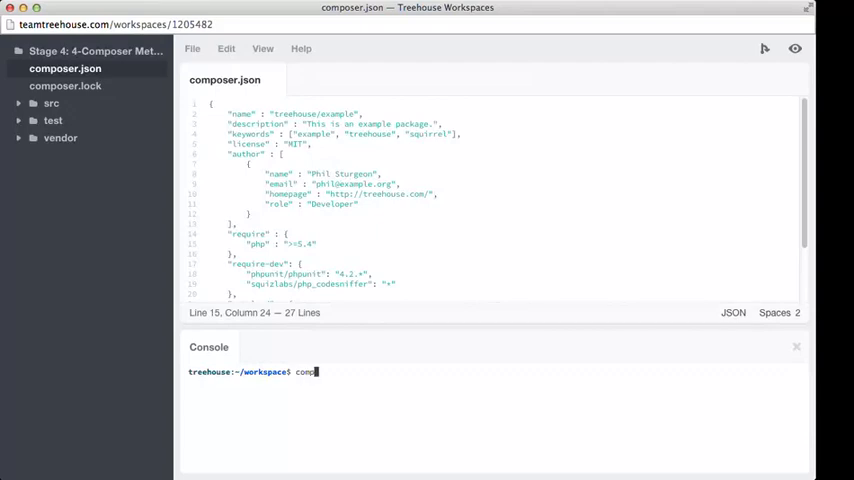